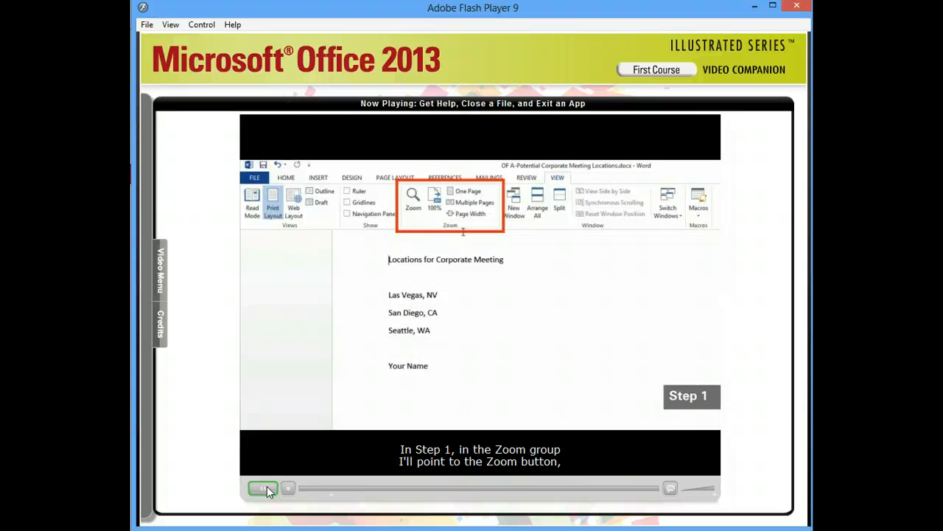
mouse_move(412, 199)
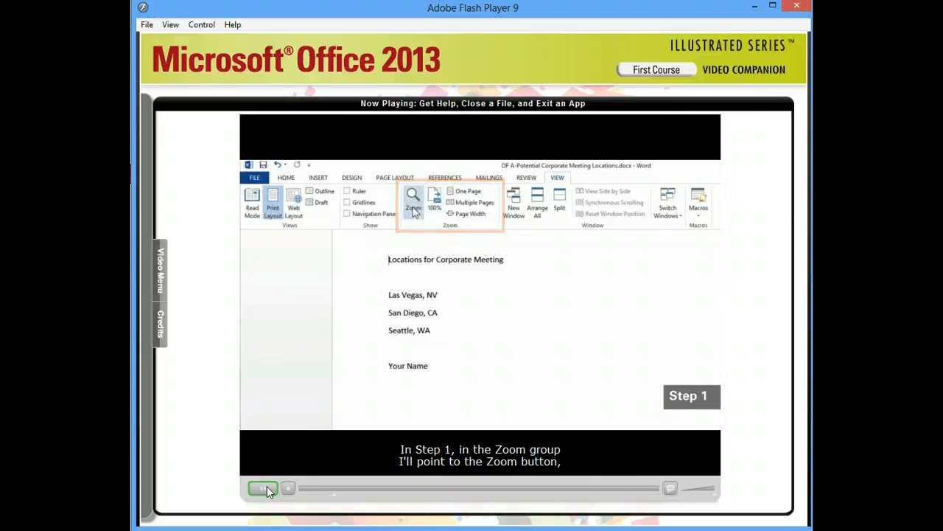
mouse_move(413, 199)
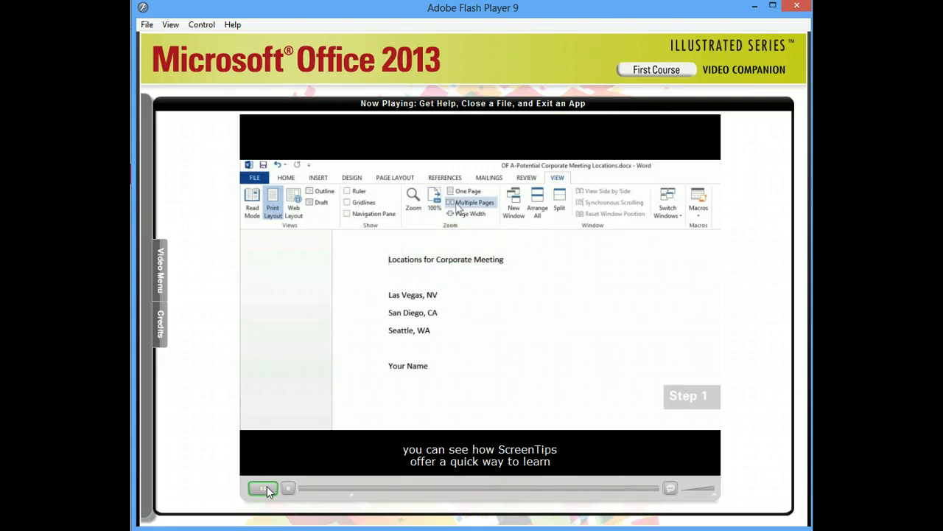
mouse_move(466, 212)
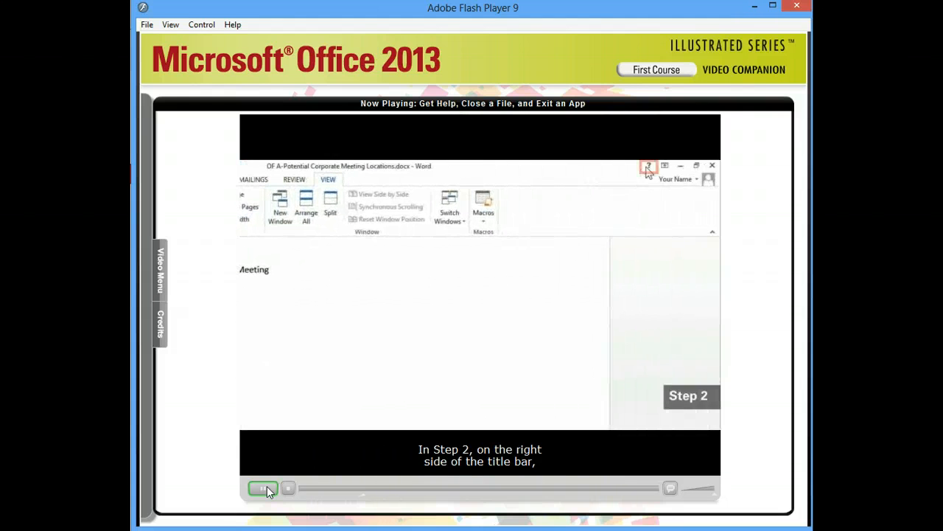
mouse_move(648, 165)
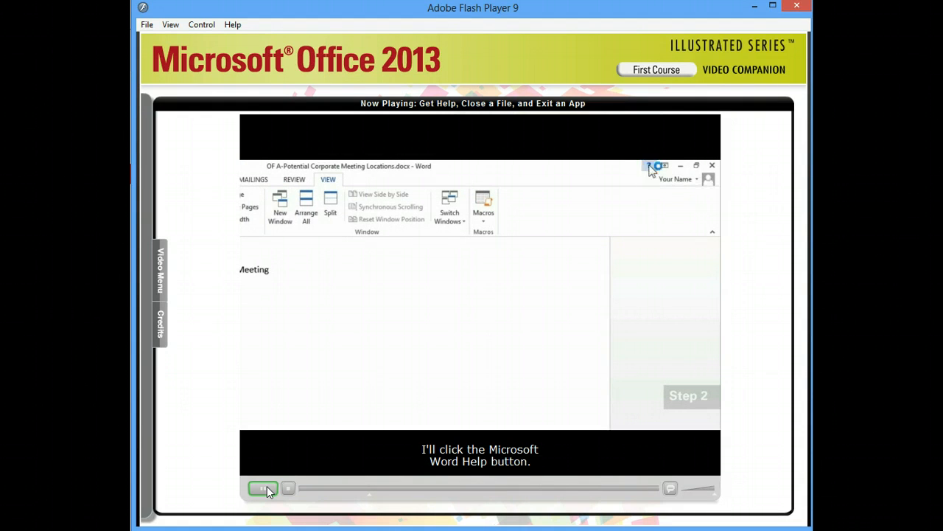
Bring up the Word Help window beside the document, showing popular searches.
click(654, 166)
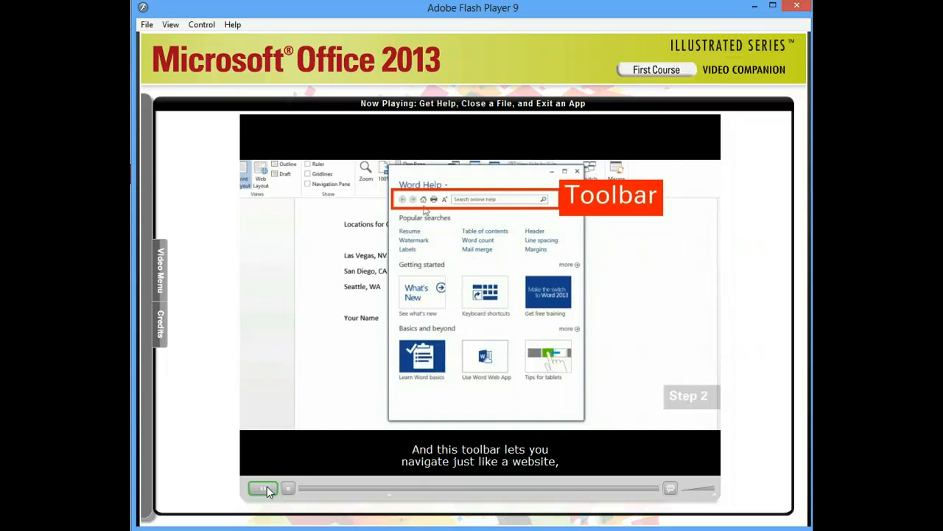
mouse_move(414, 200)
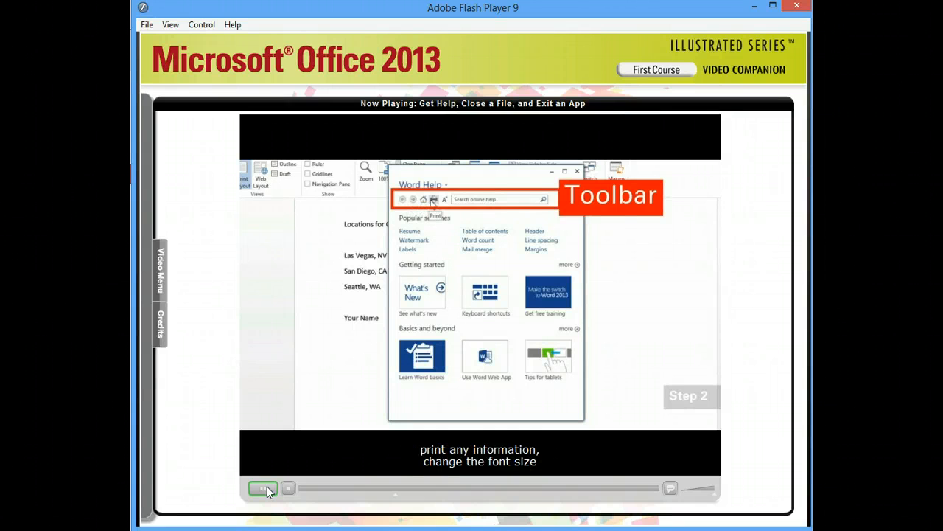
mouse_move(445, 199)
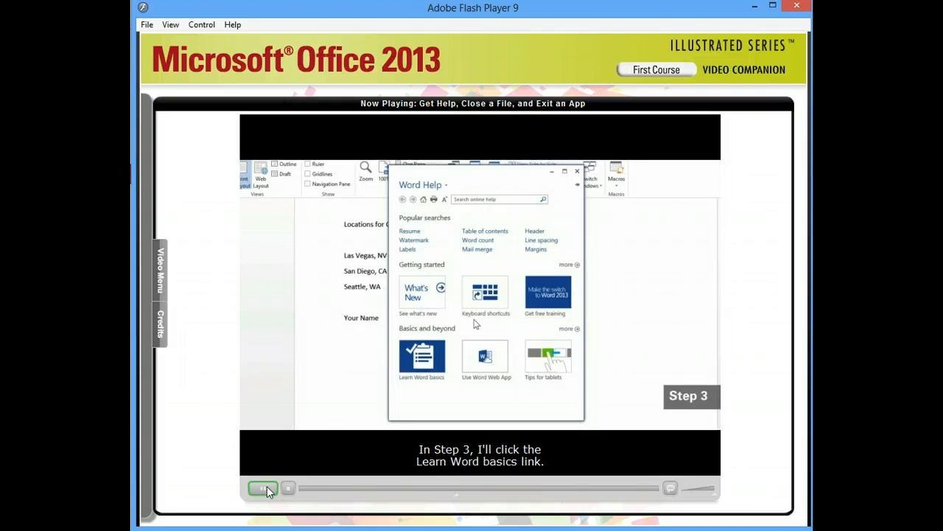
mouse_move(421, 358)
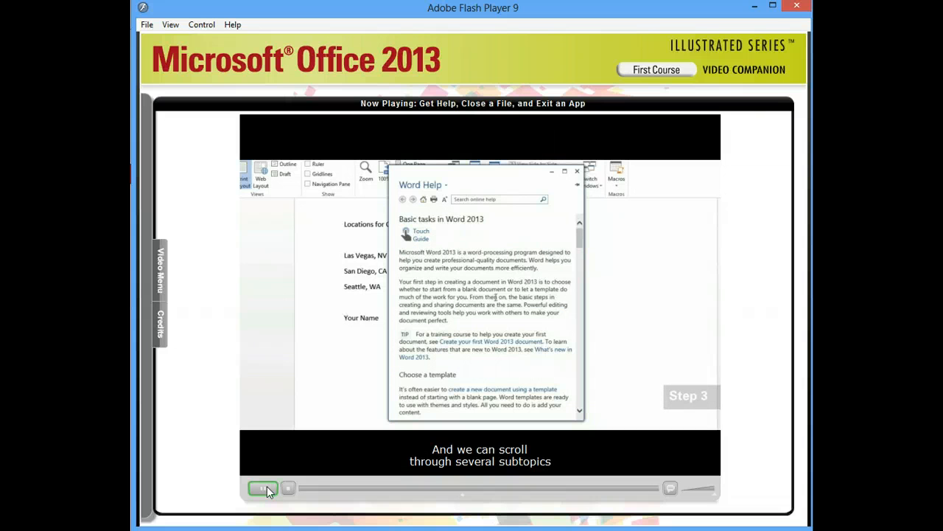
Read down the basic-tasks help article to its section on choosing a template.
scroll(down, 3)
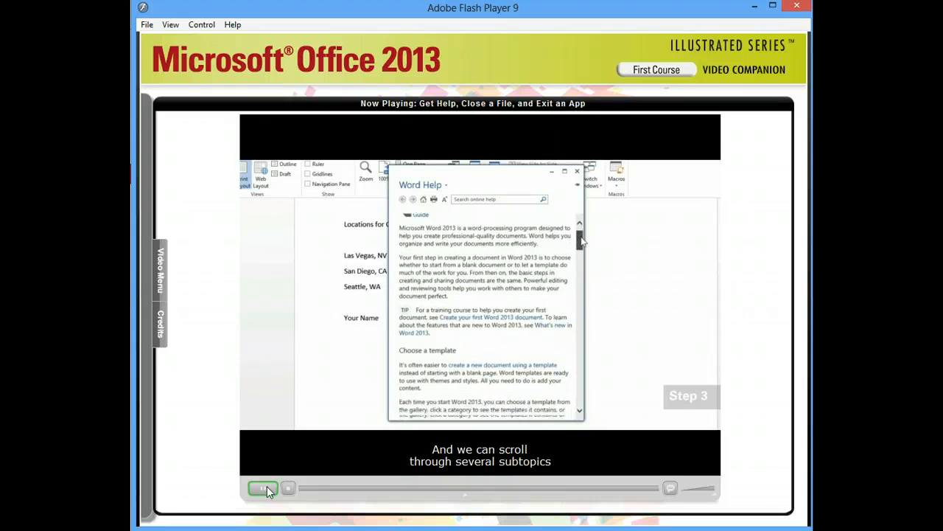
scroll(down, 3)
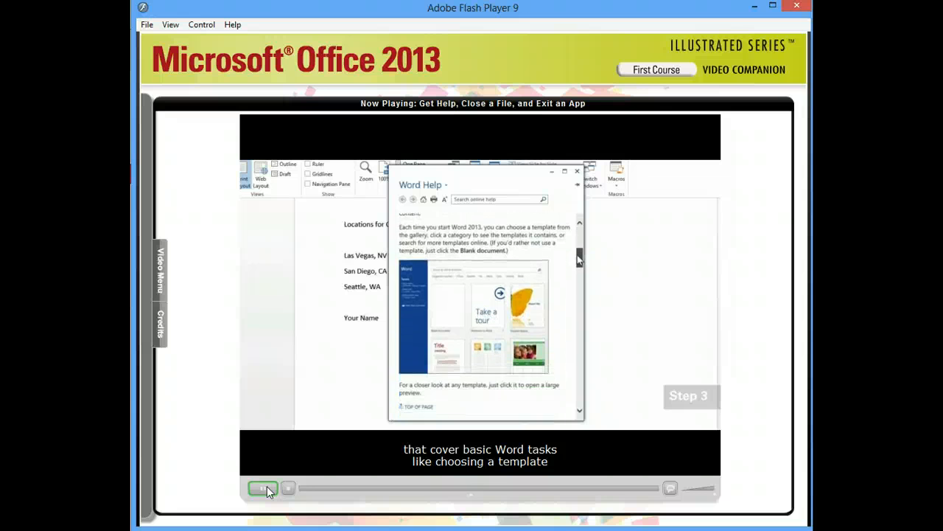
scroll(down, 3)
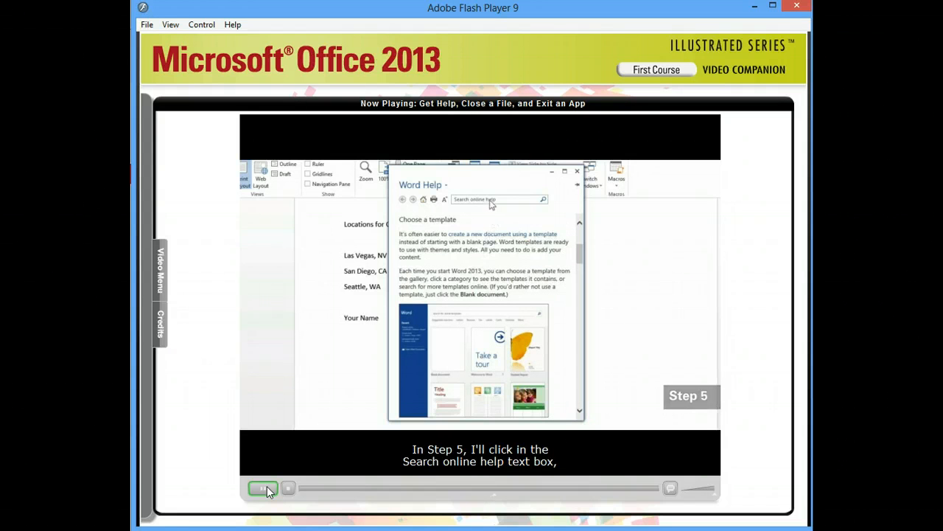
Search online help for 'delete' to list matching articles.
click(498, 199)
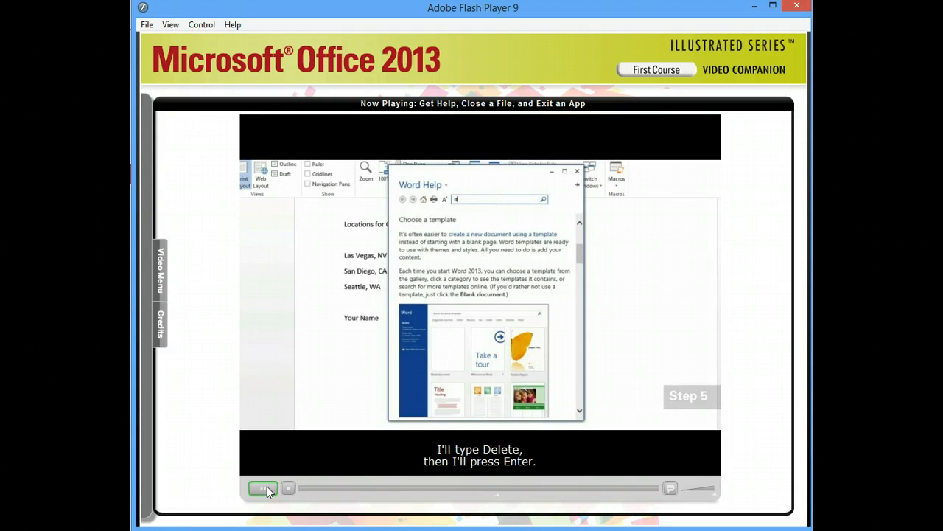
text(delete)
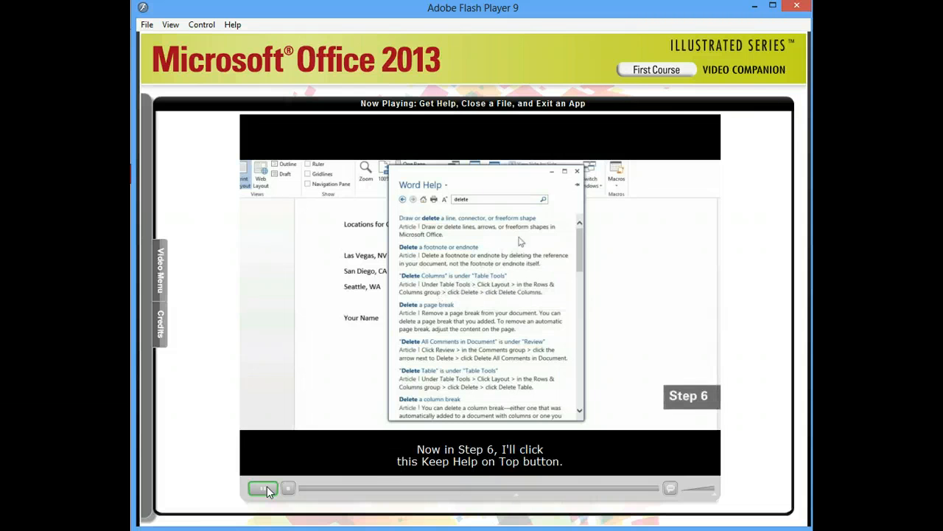
Pin the Help window with Keep Help on Top so it stays above the document.
click(577, 184)
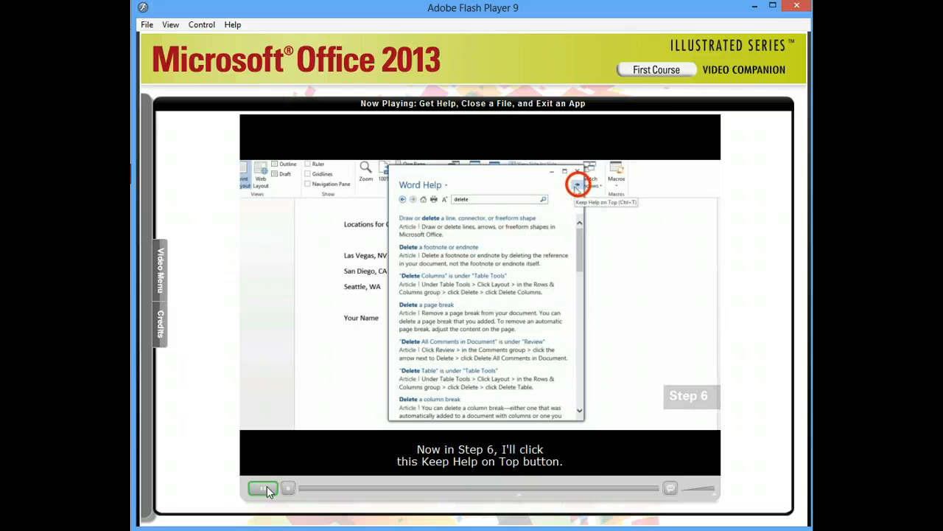
click(576, 185)
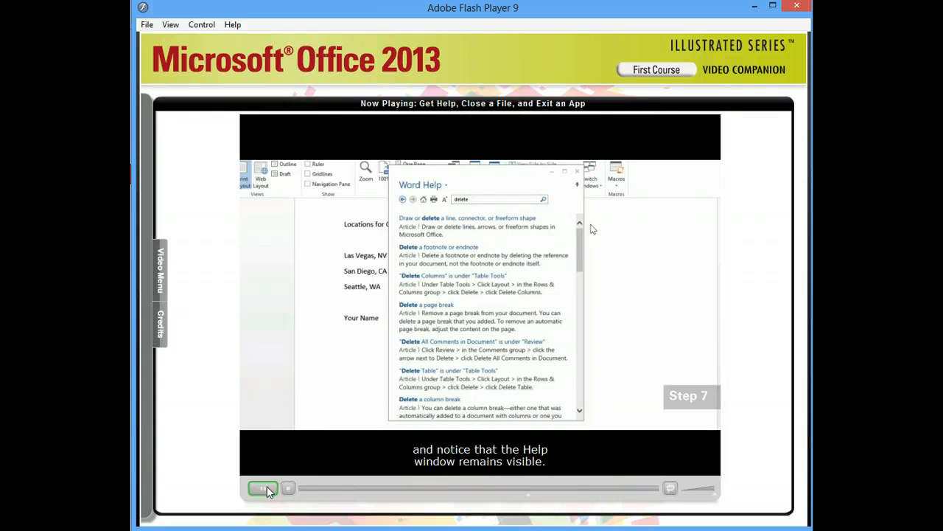
mouse_move(557, 242)
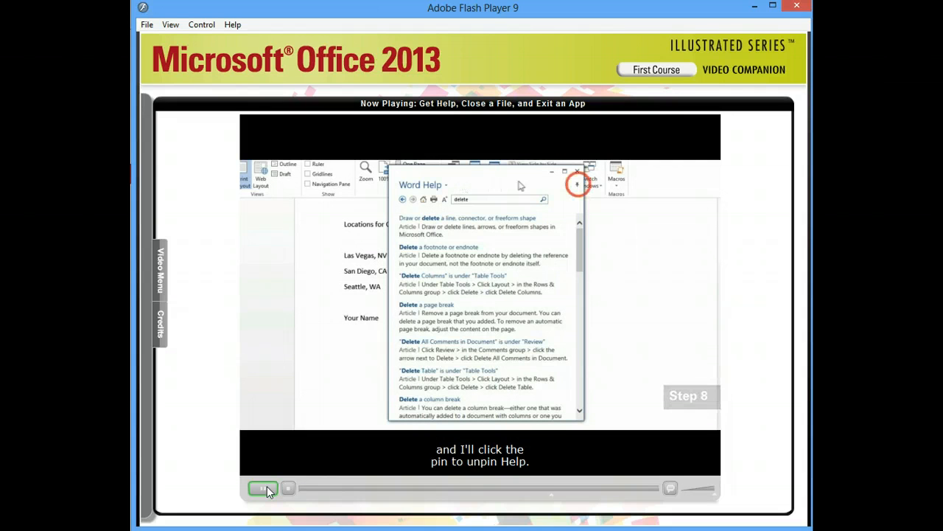
Unpin the Help window, then bring it back in front from the taskbar.
click(578, 184)
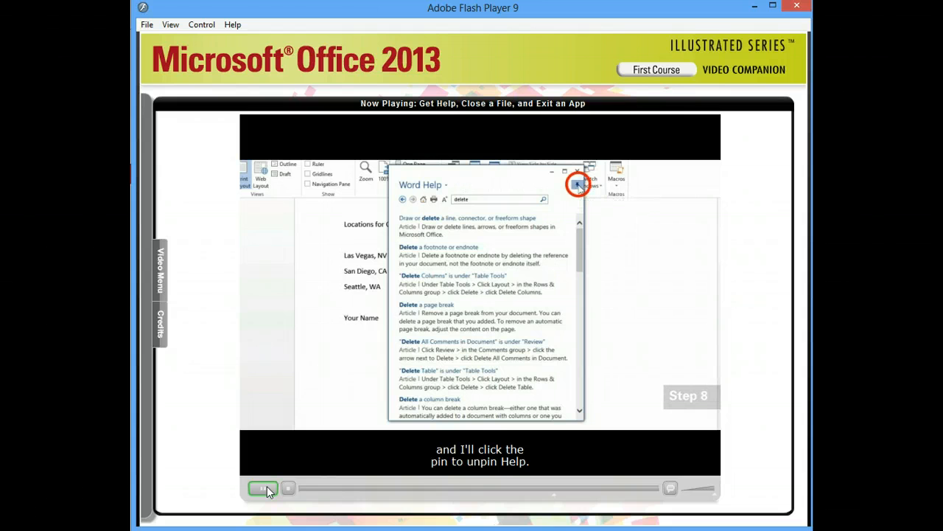
click(578, 184)
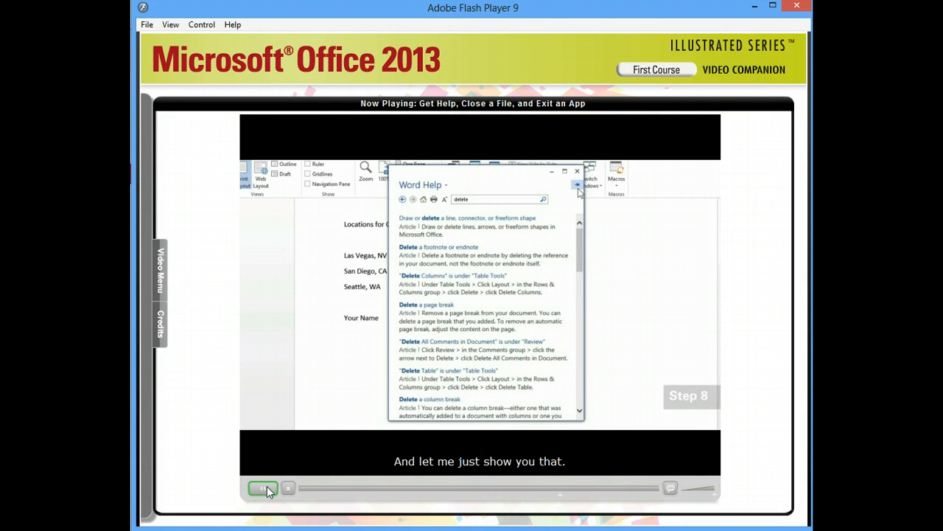
mouse_move(603, 227)
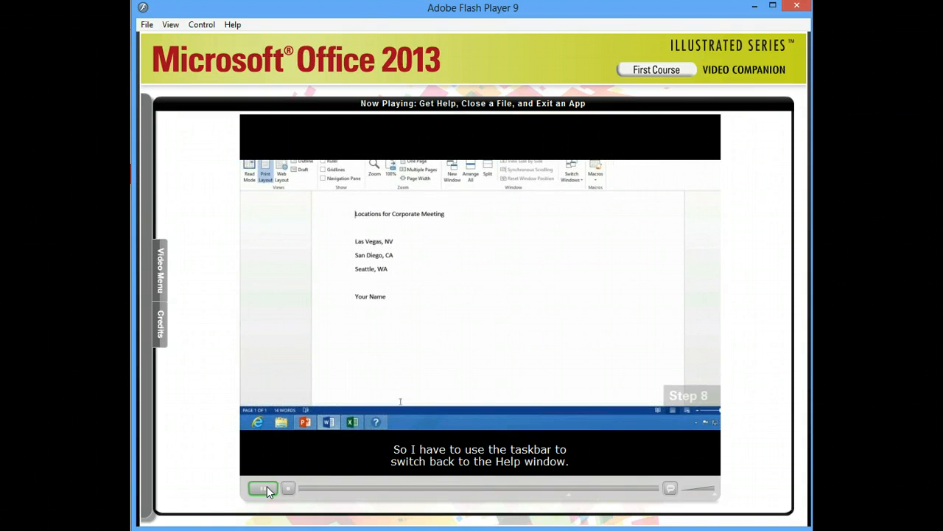
click(376, 422)
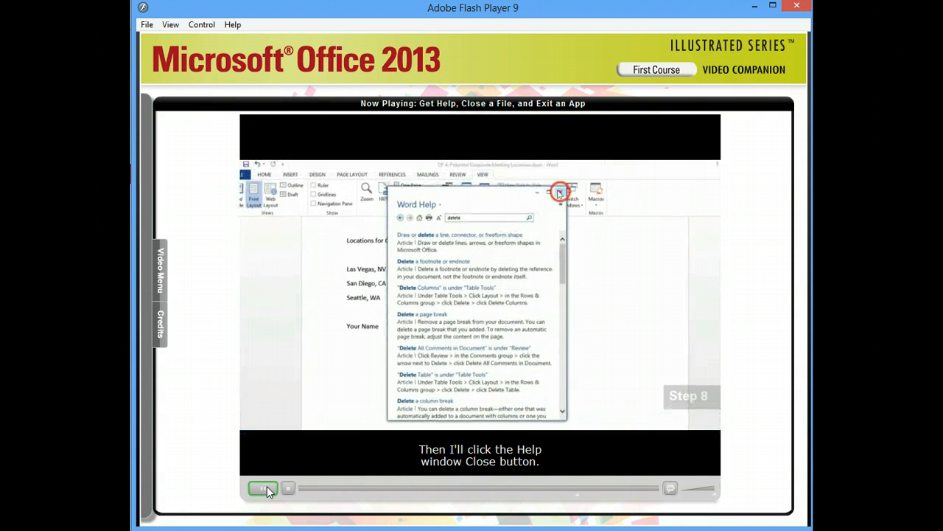
Close the Word Help window.
click(560, 192)
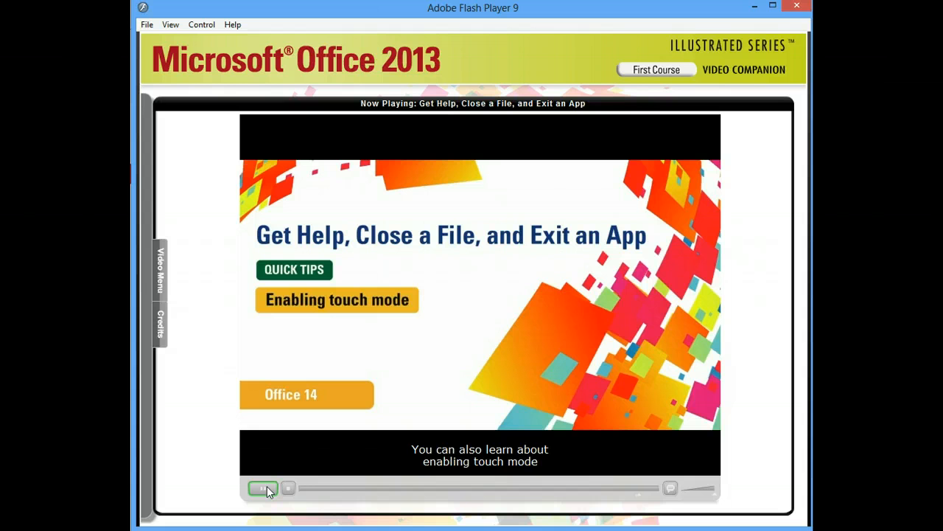
Resume the video so it plays on to the Quick Tips touch-mode card.
click(262, 488)
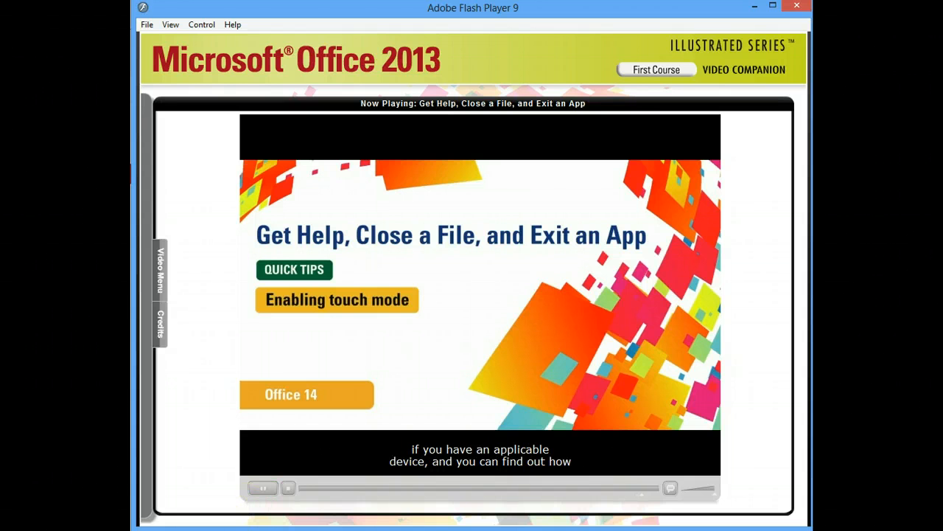